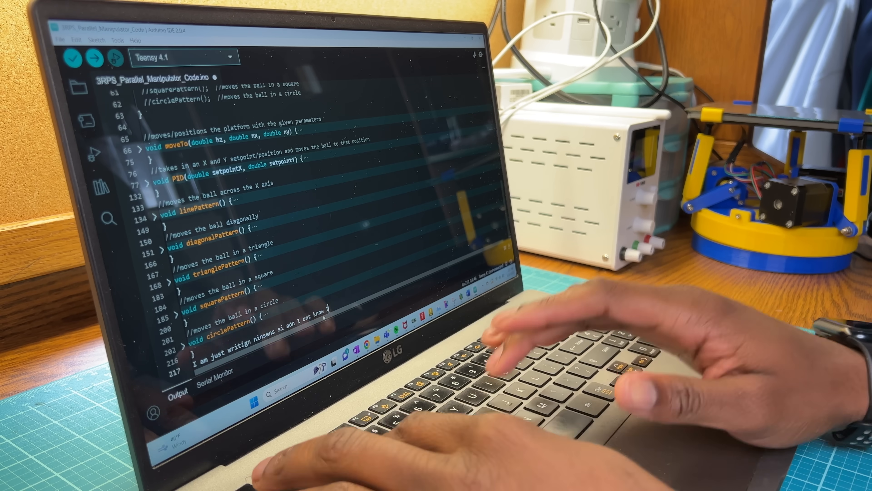
Append the filler text 'what I amd do' after the last function in the sketch.
text(what I amd do)
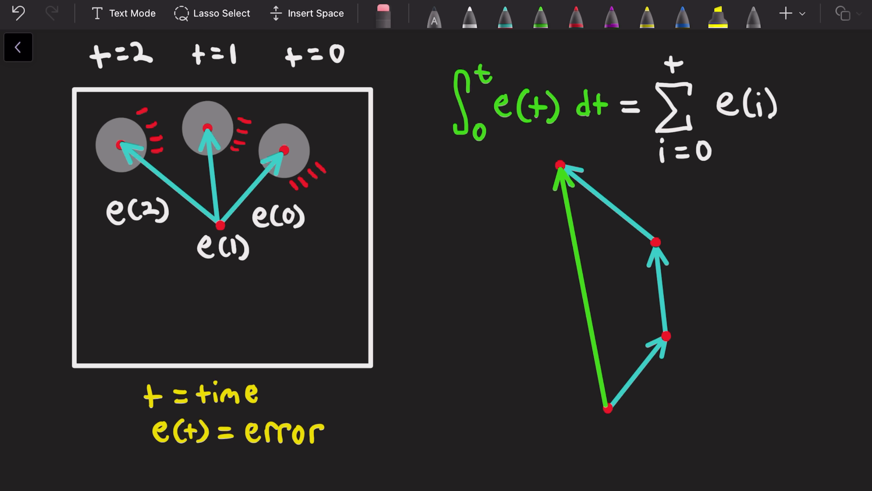
Select the green pen from the toolbar to draw the resultant error vector.
click(539, 18)
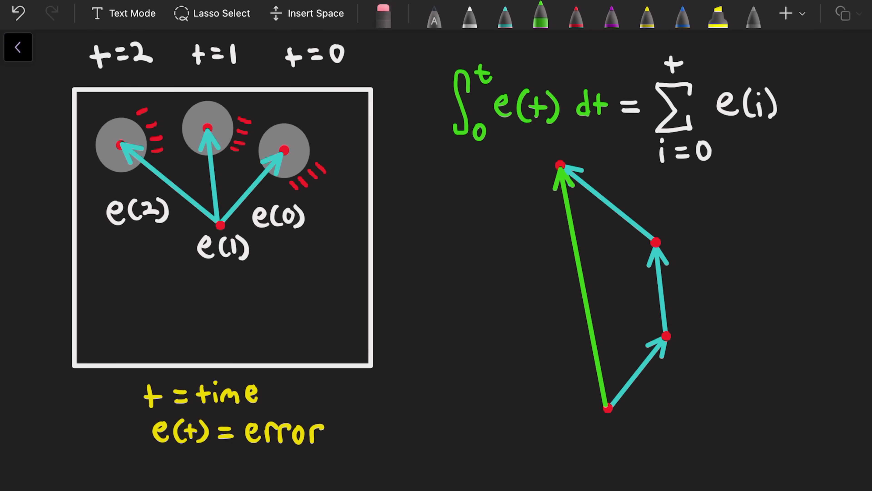